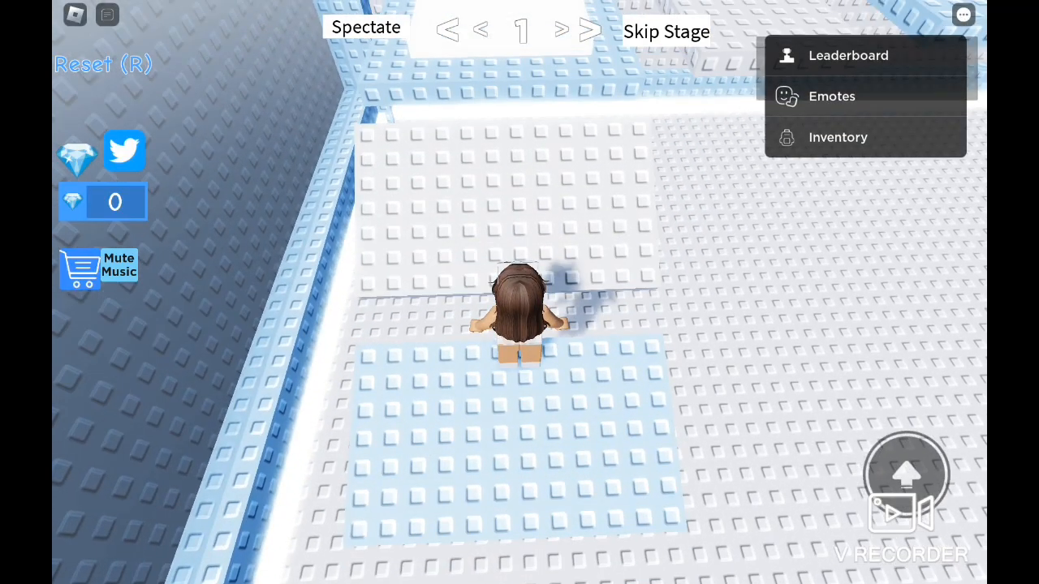
Close the Leaderboard/Emotes/Inventory dropdown from the top-right menu button
click(964, 14)
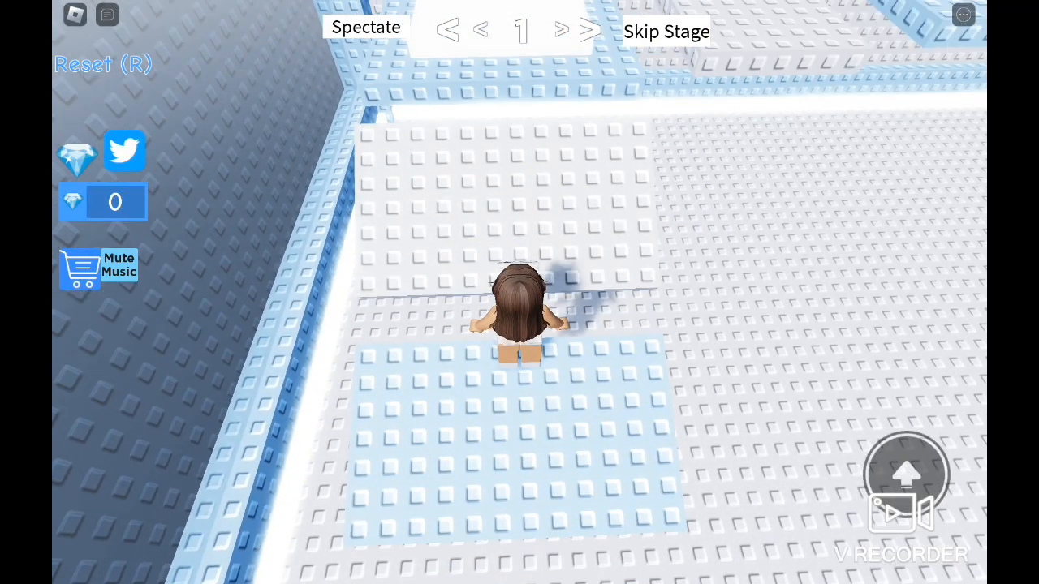